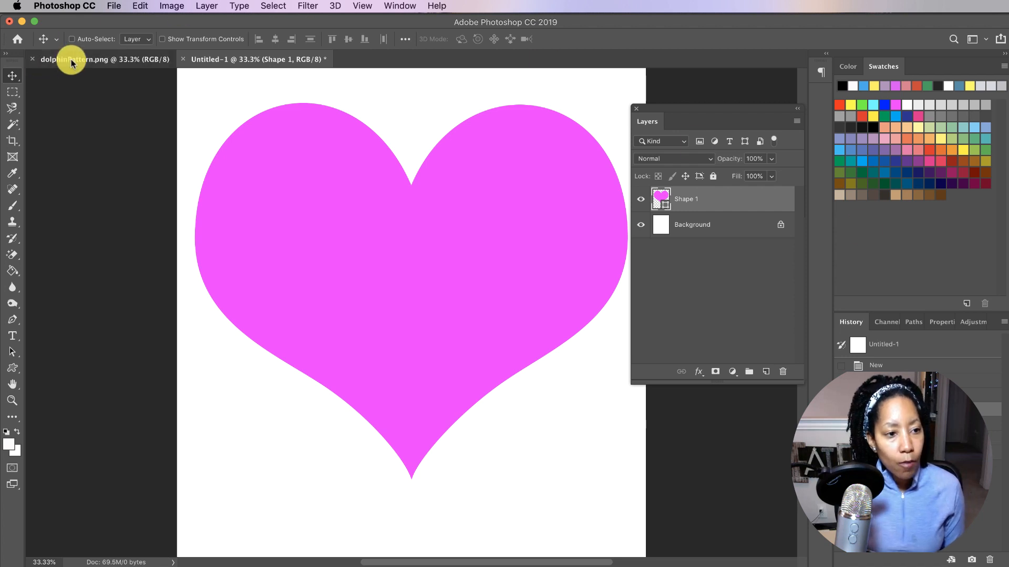
Switch to the dolphinPattern.png document to view the pattern image
click(75, 59)
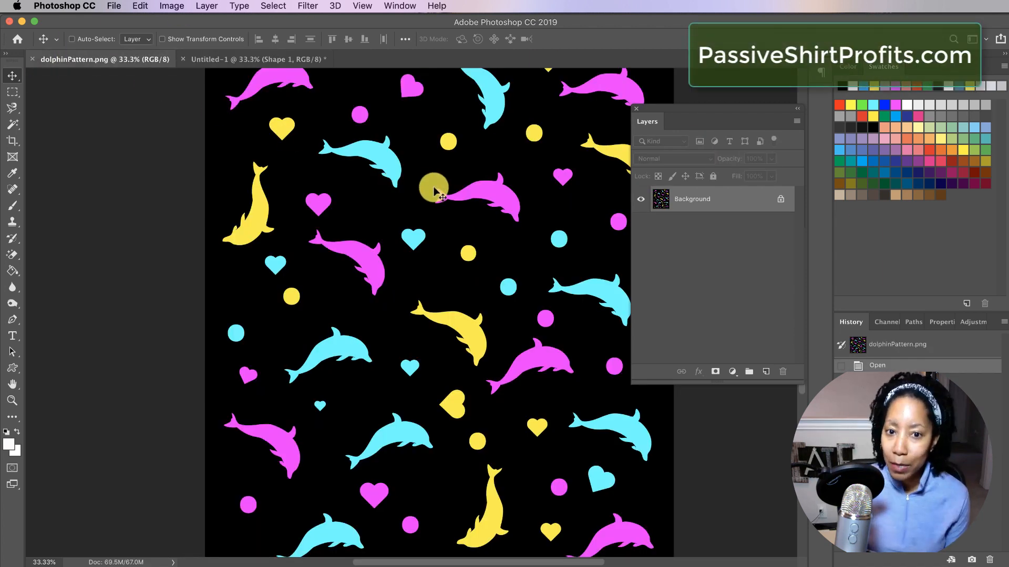
mouse_move(430, 219)
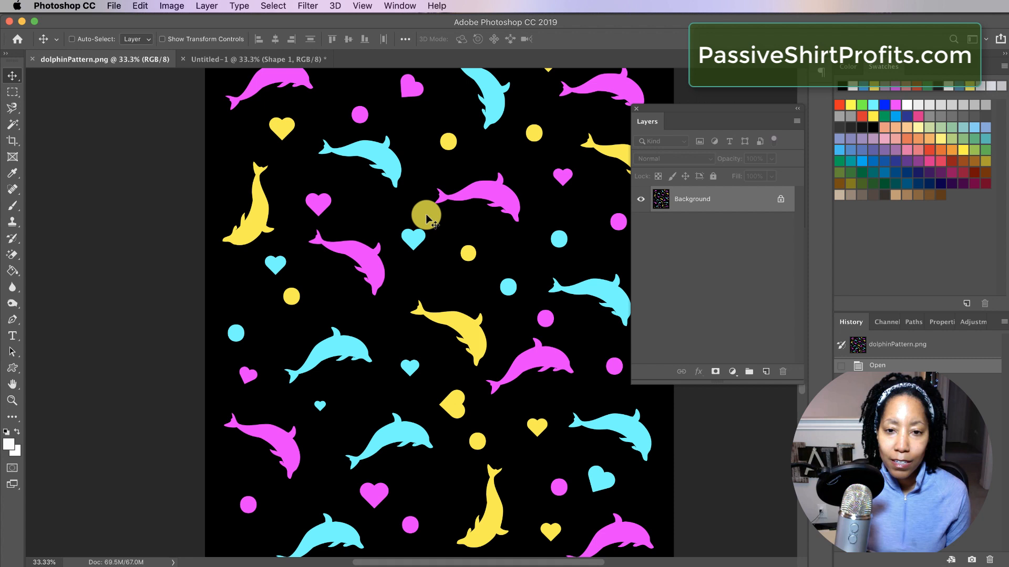
scroll(down, 3)
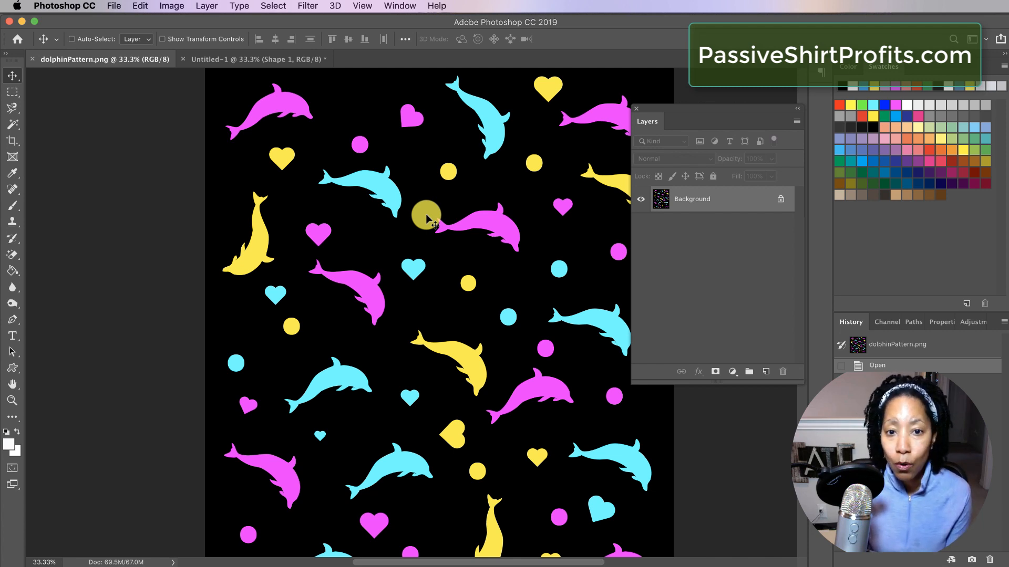
mouse_move(273, 234)
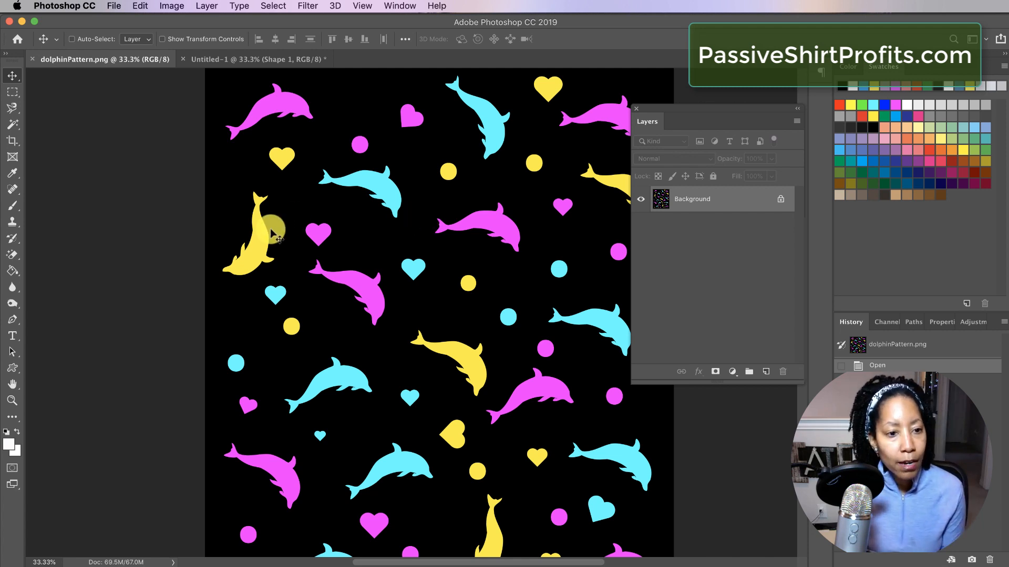
mouse_move(231, 280)
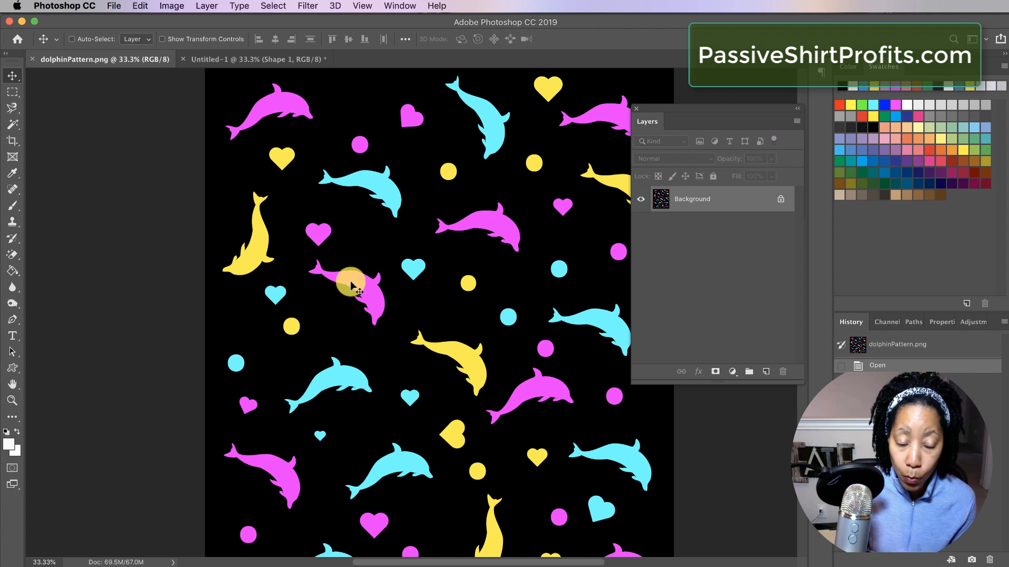
mouse_move(26, 373)
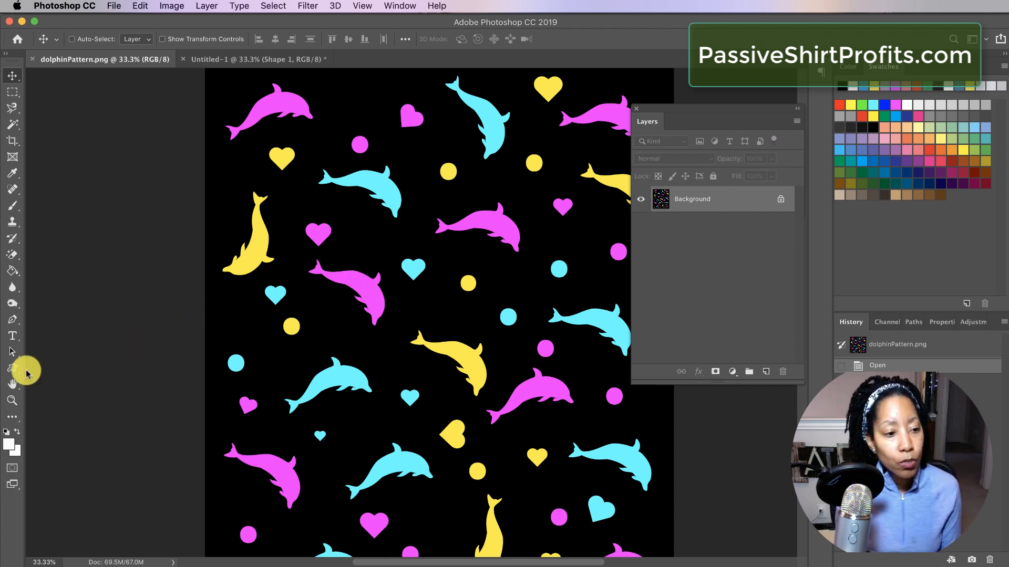
Choose the Custom Shape Tool from the shape tool flyout, keeping the pink fill
click(13, 369)
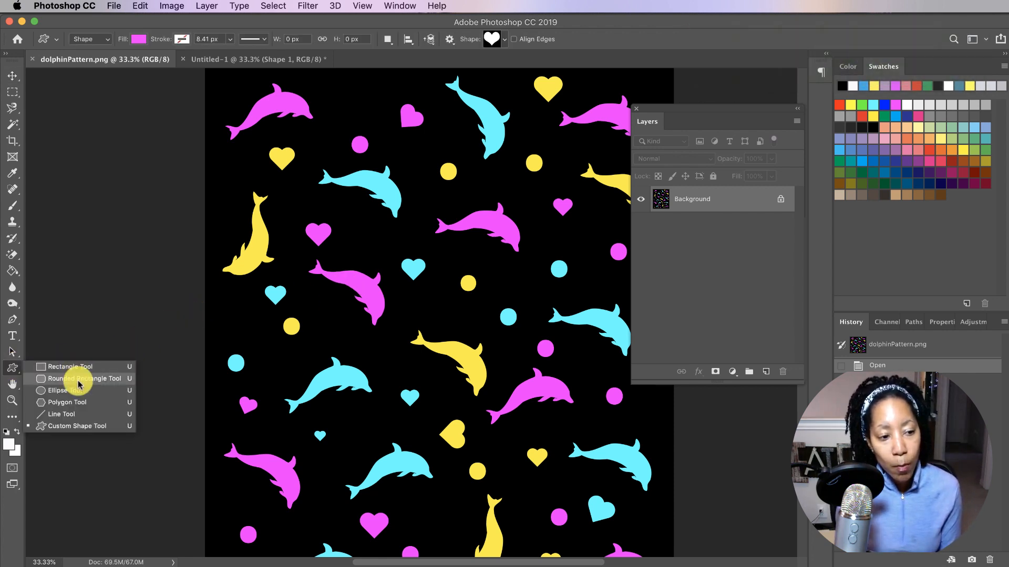
click(494, 39)
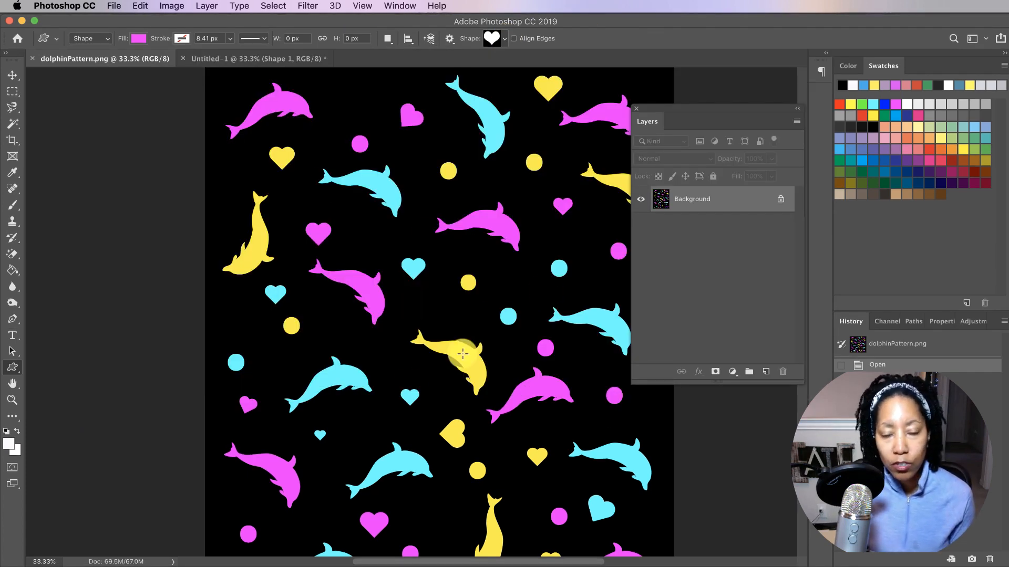
mouse_move(406, 385)
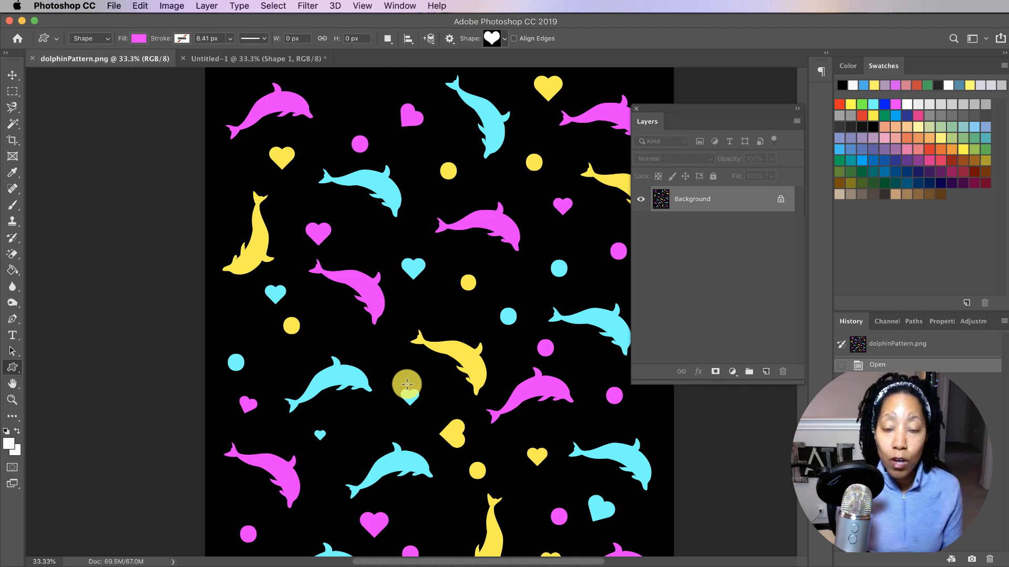
mouse_move(399, 363)
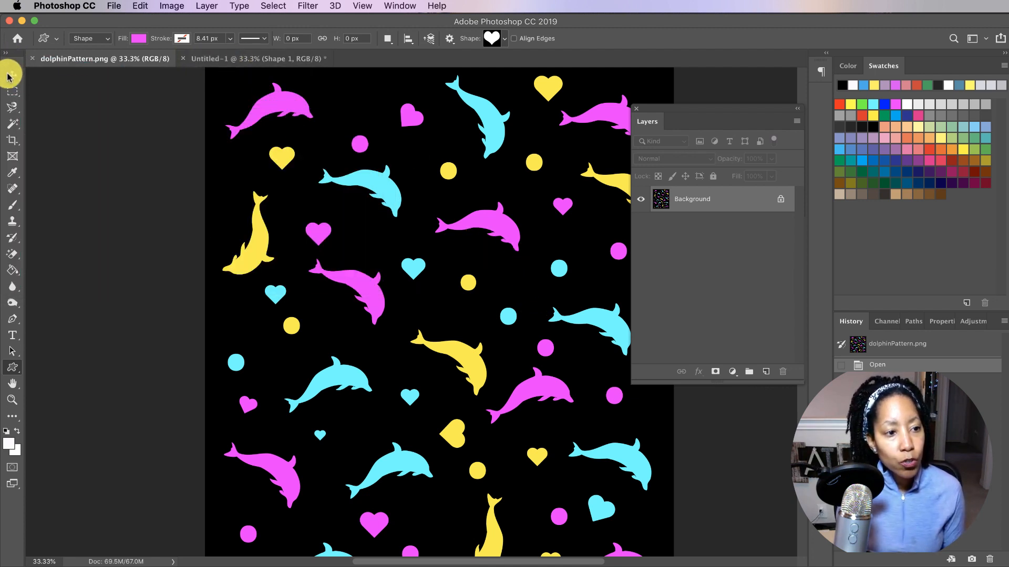
Drag the pattern with the Move tool into Untitled-1 as a layer above Shape 1
click(12, 75)
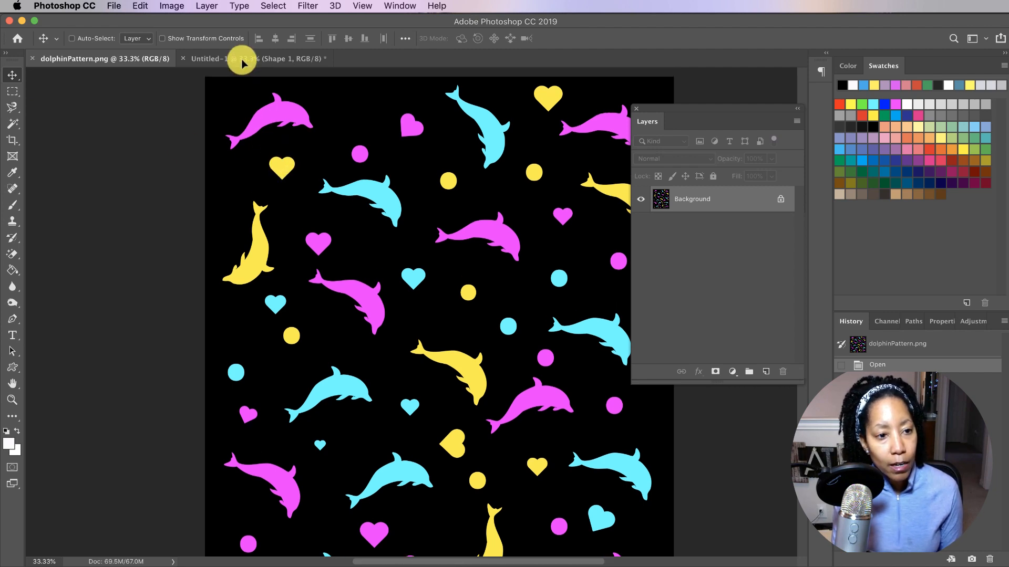
click(225, 59)
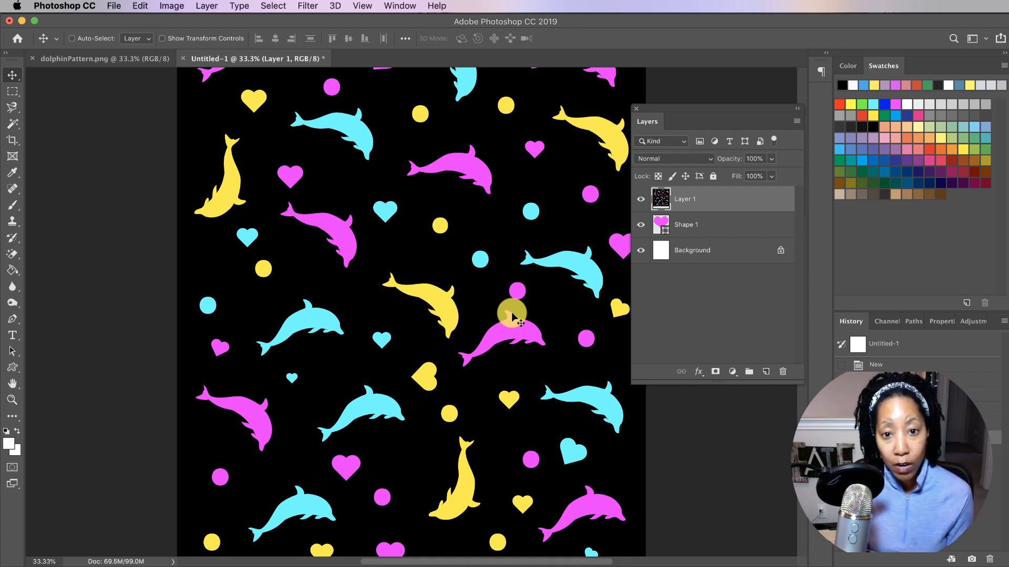
mouse_move(433, 228)
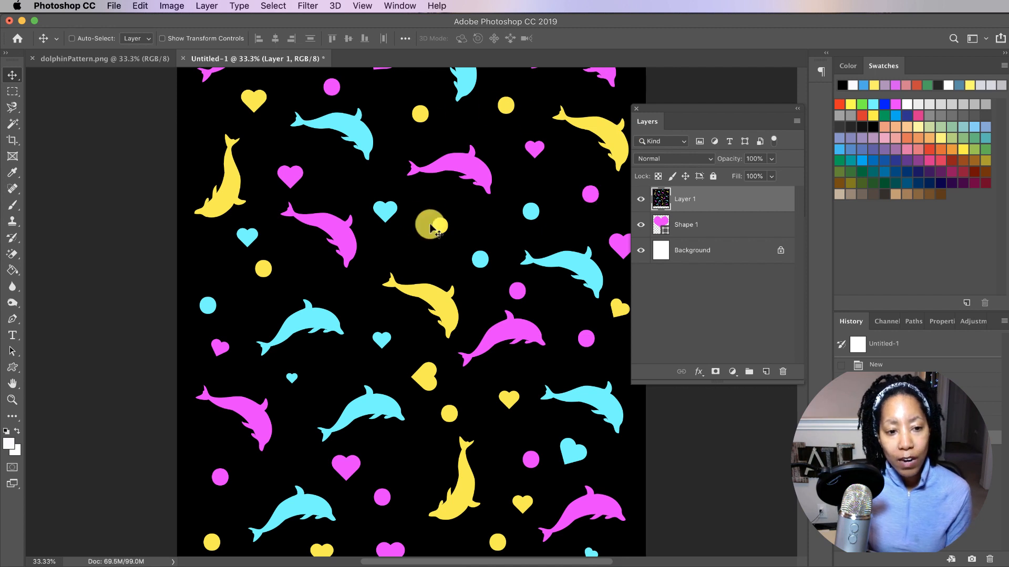
mouse_move(522, 94)
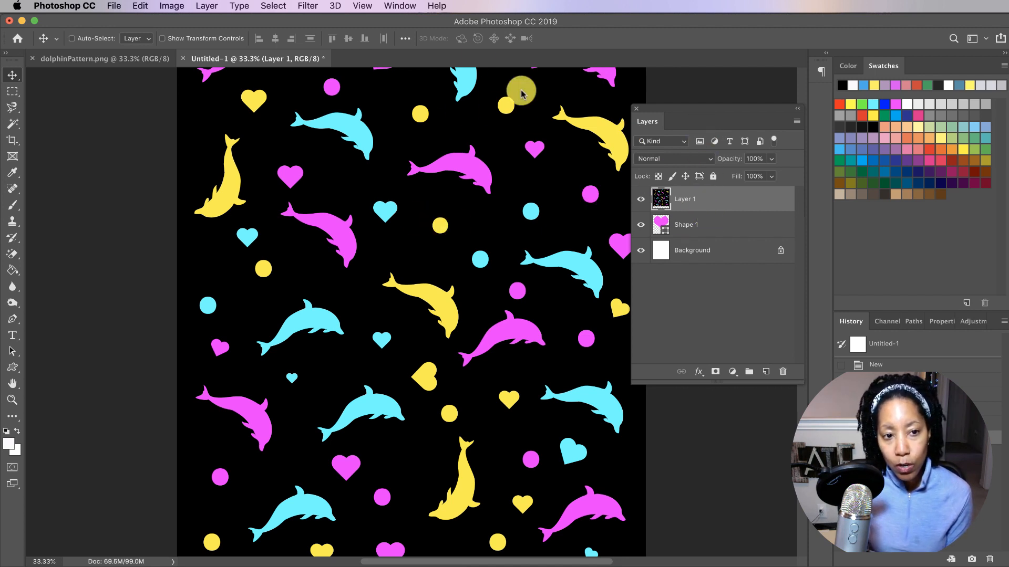
mouse_move(651, 328)
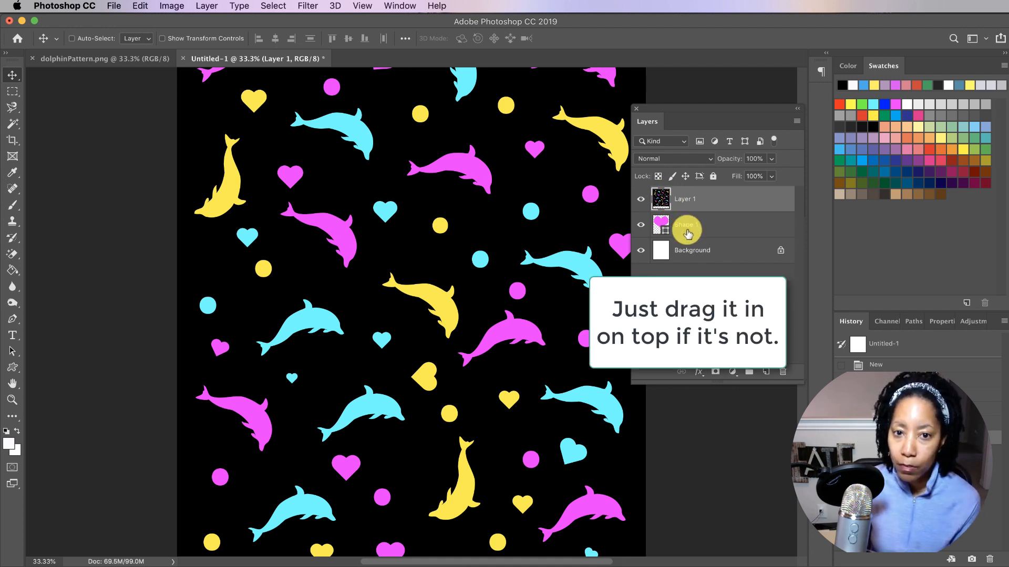
mouse_move(685, 225)
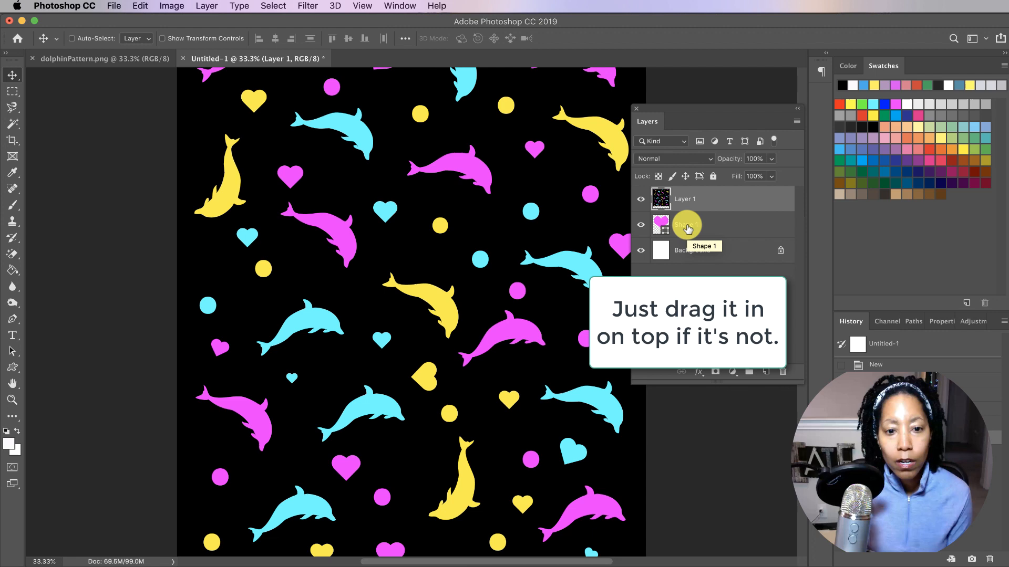
Bring up the context menu of Layer 1 to reach the clipping mask option
right_click(661, 199)
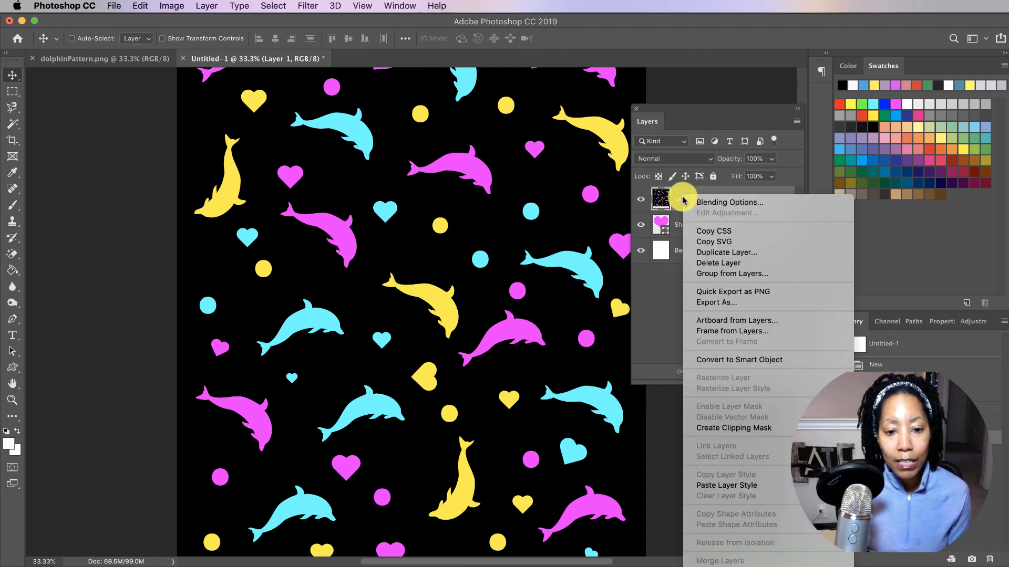